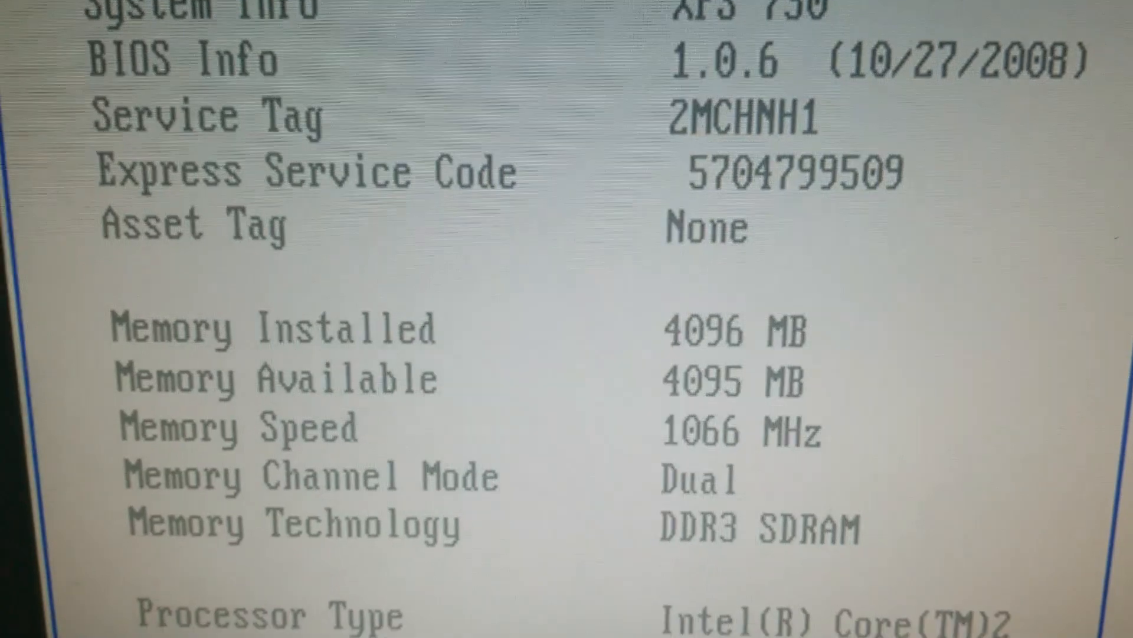
View the System page showing Windows 10 Pro, Q9450 processor and 4 GB RAM, then go to Device Manager
scroll(down, 3)
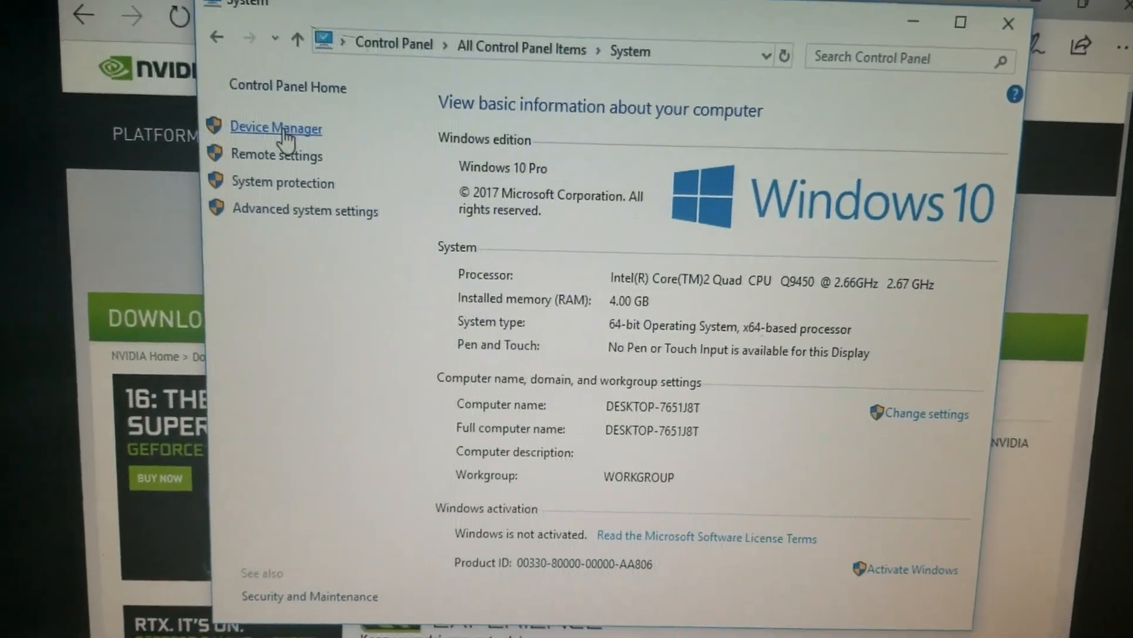
click(275, 128)
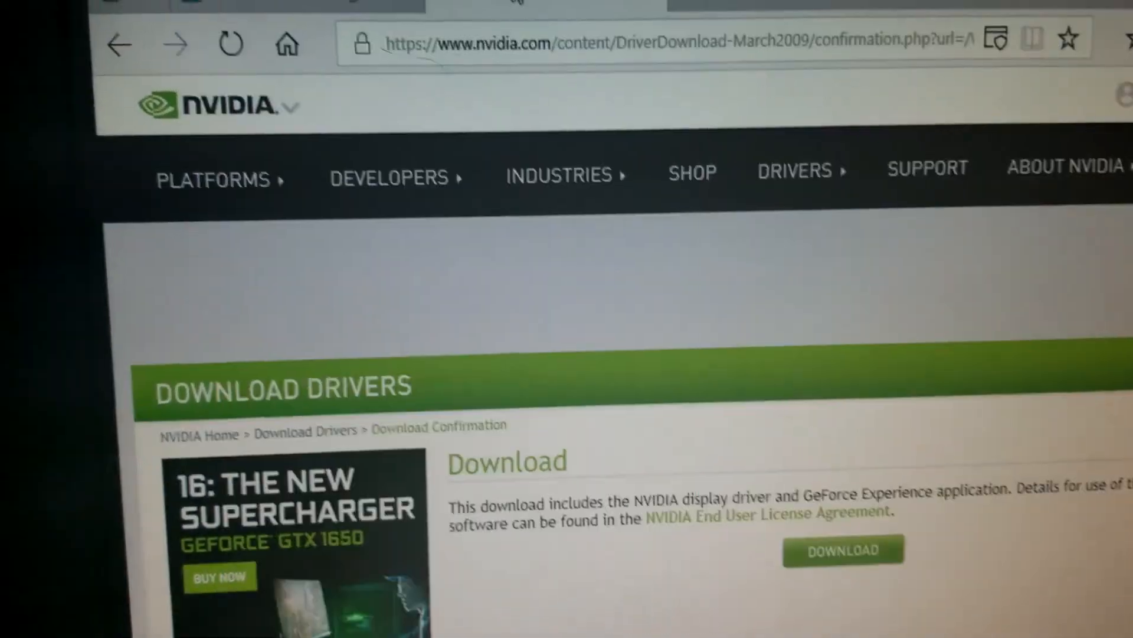
Start the download of the NVIDIA display driver and GeForce Experience from the confirmation page
click(843, 549)
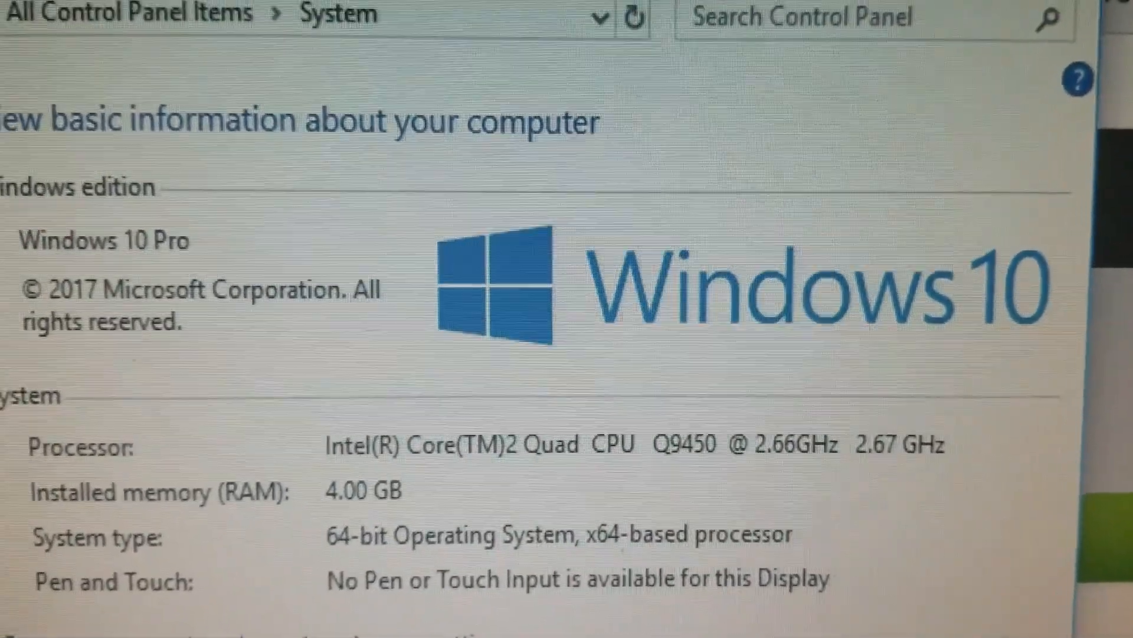
scroll(down, 3)
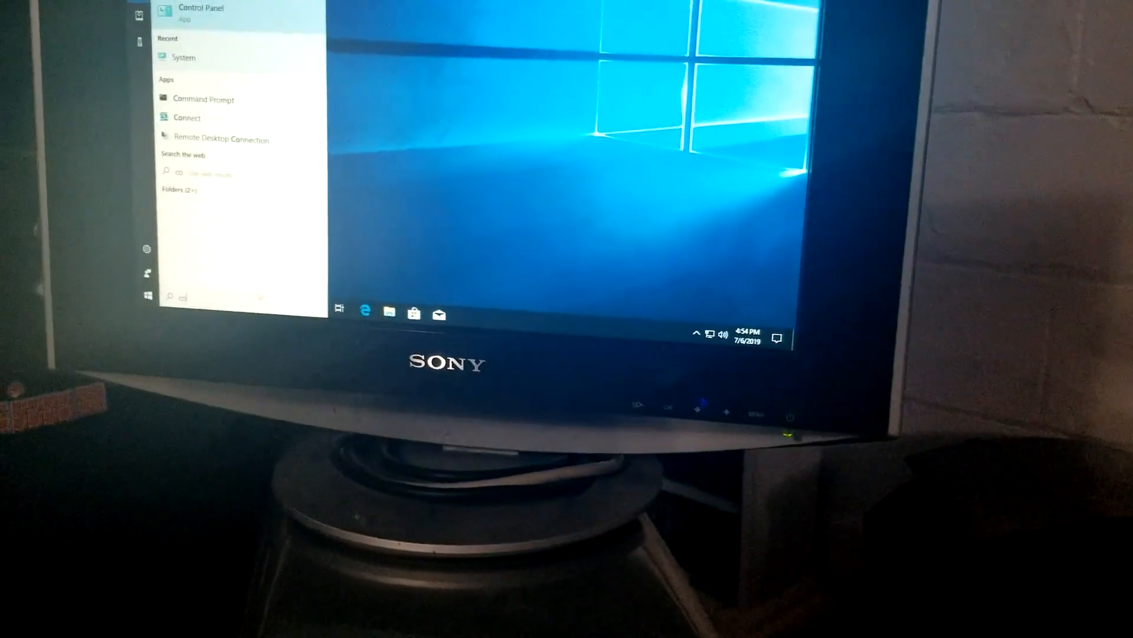
Launch Control Panel from the Start search results for 'control'
click(184, 57)
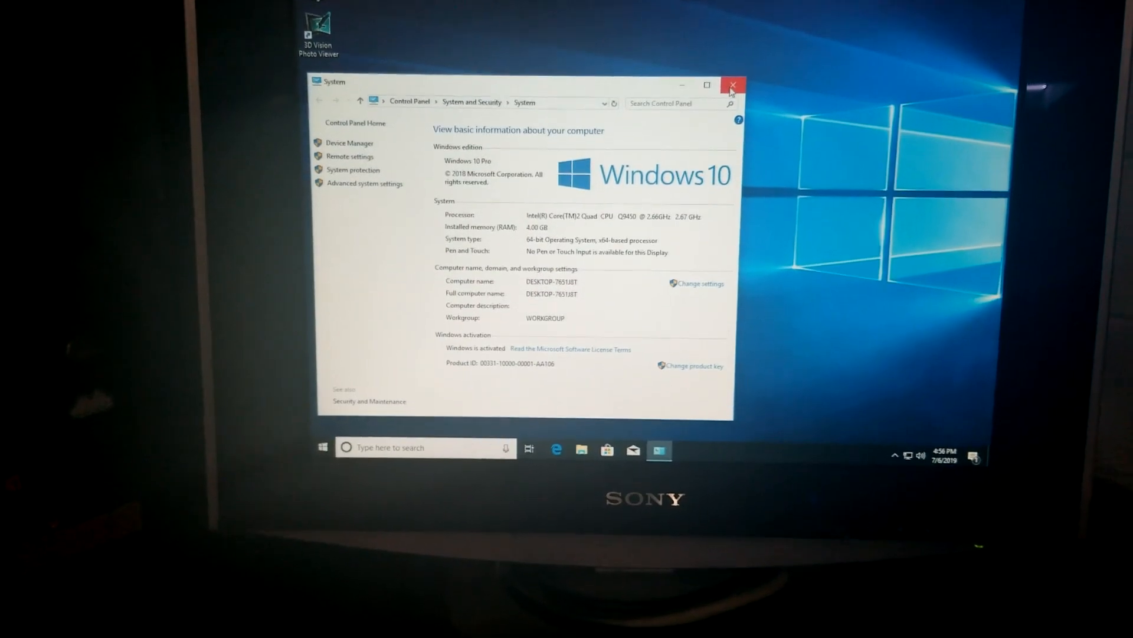
Close the System page after confirming activated Windows 10 Pro with 4.00 GB RAM
click(733, 85)
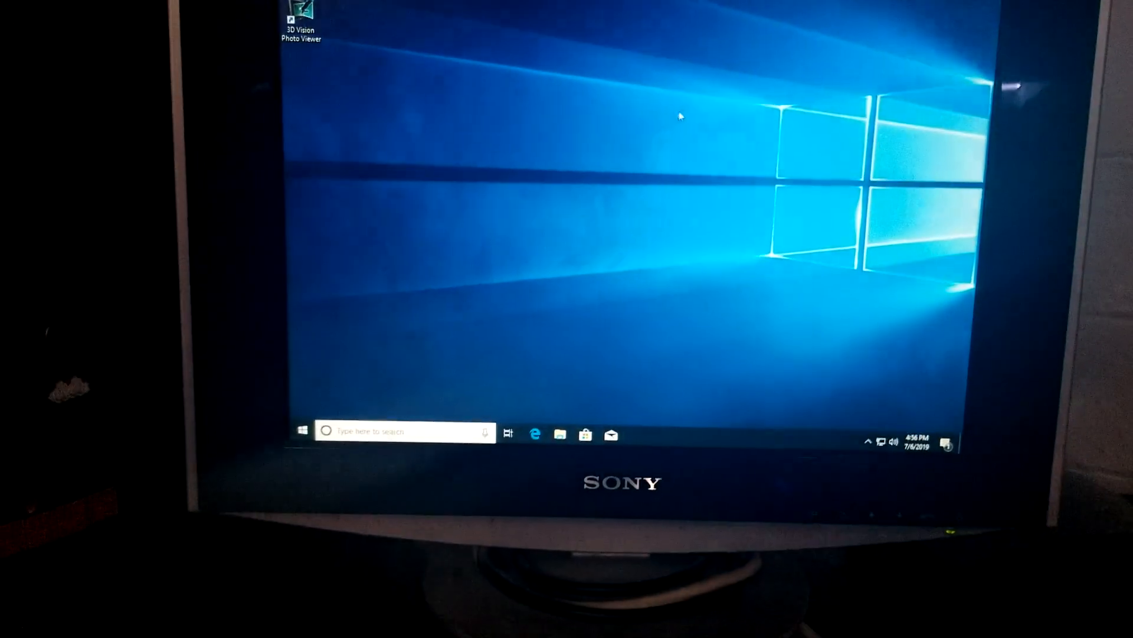